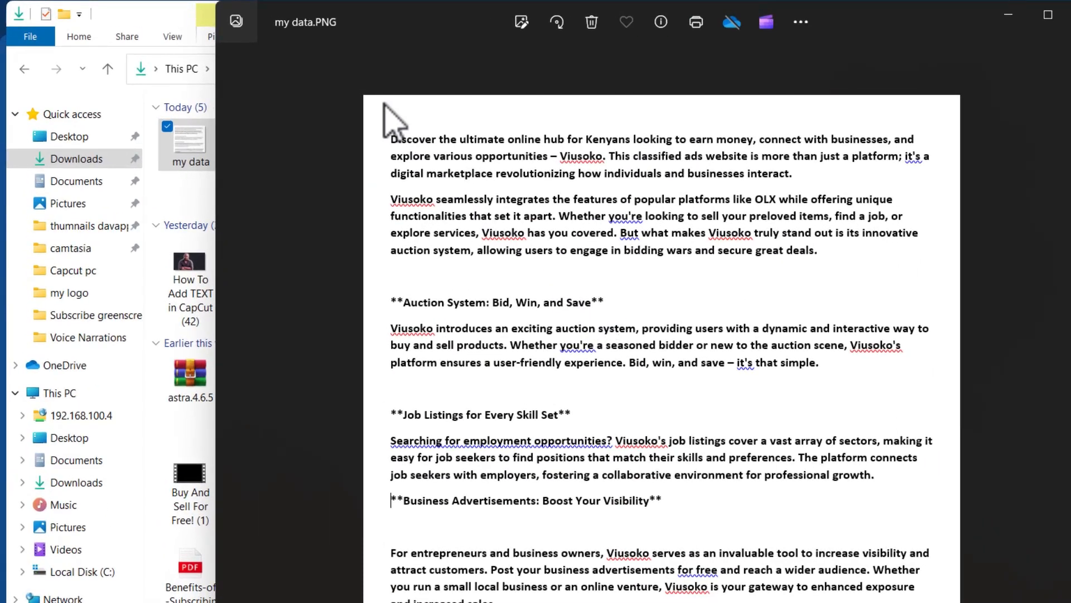
mouse_move(560, 239)
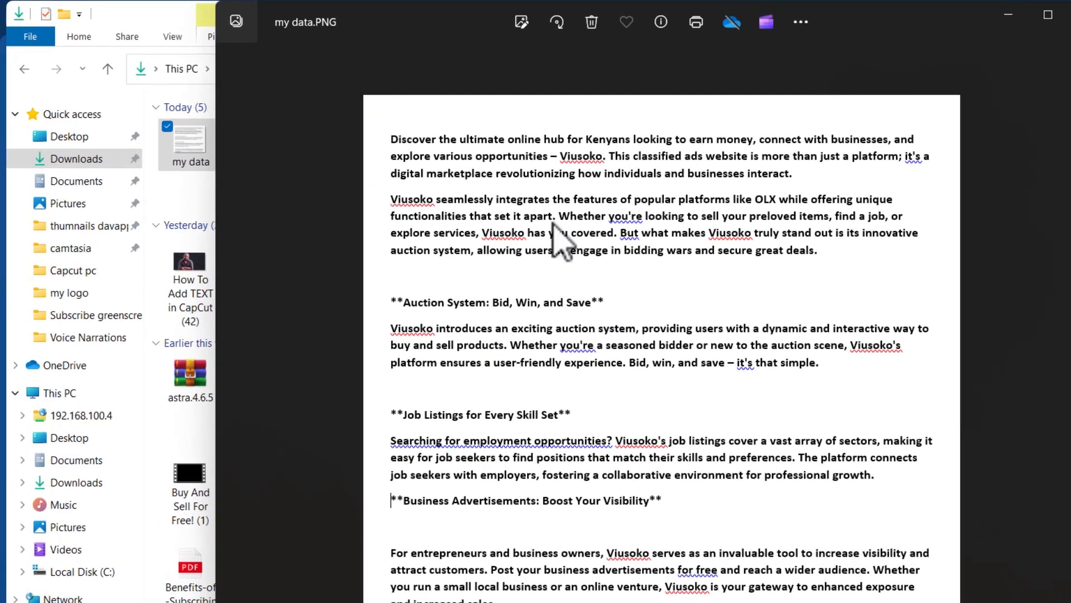
- Restore the Photos window showing my data.PNG from full screen to a smaller window
click(1047, 14)
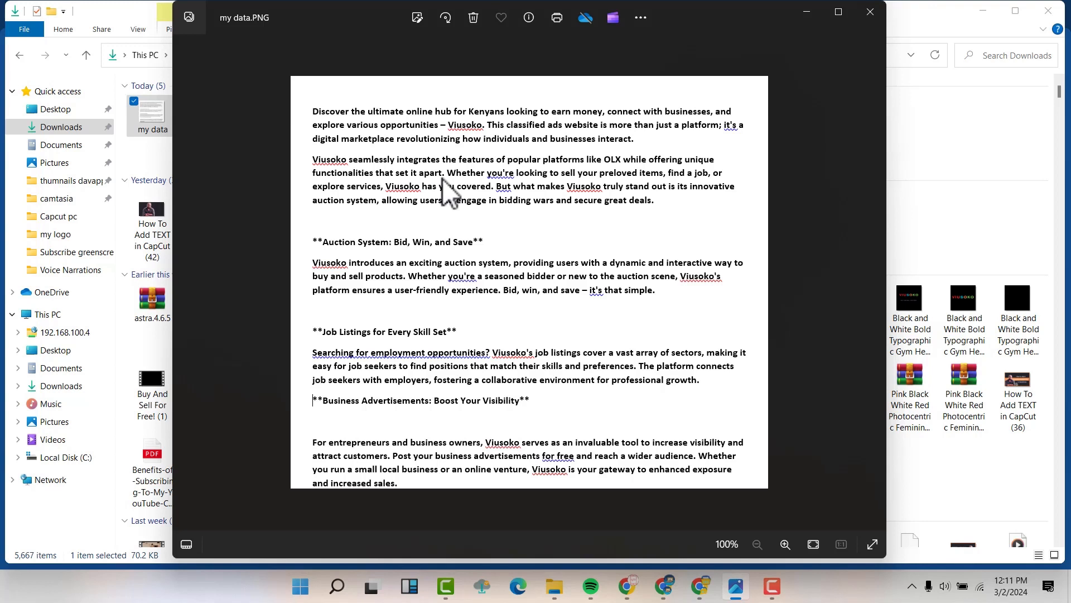
mouse_move(321, 123)
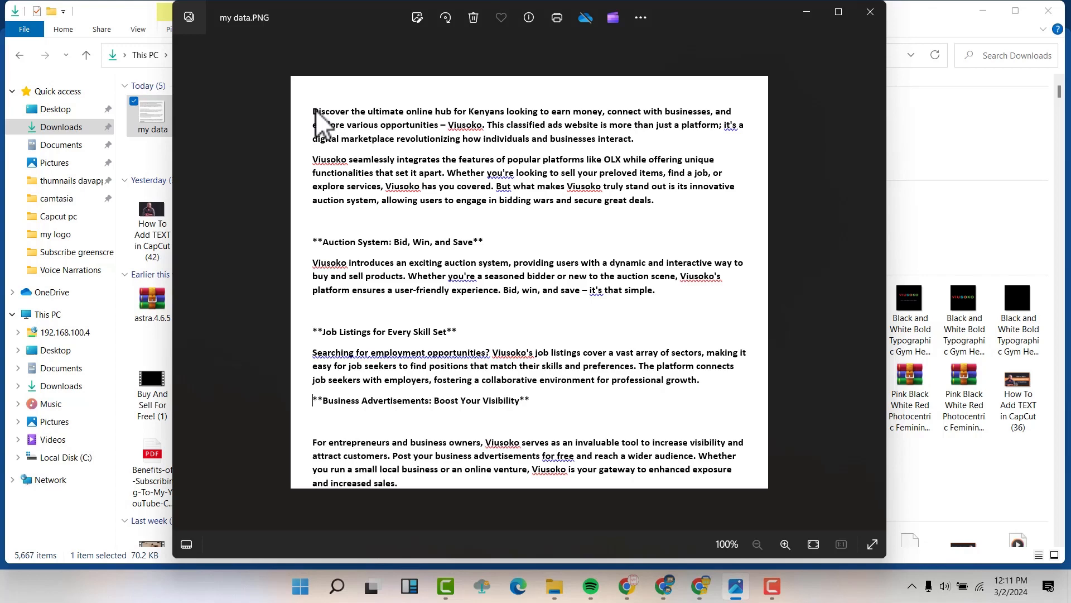
mouse_move(330, 125)
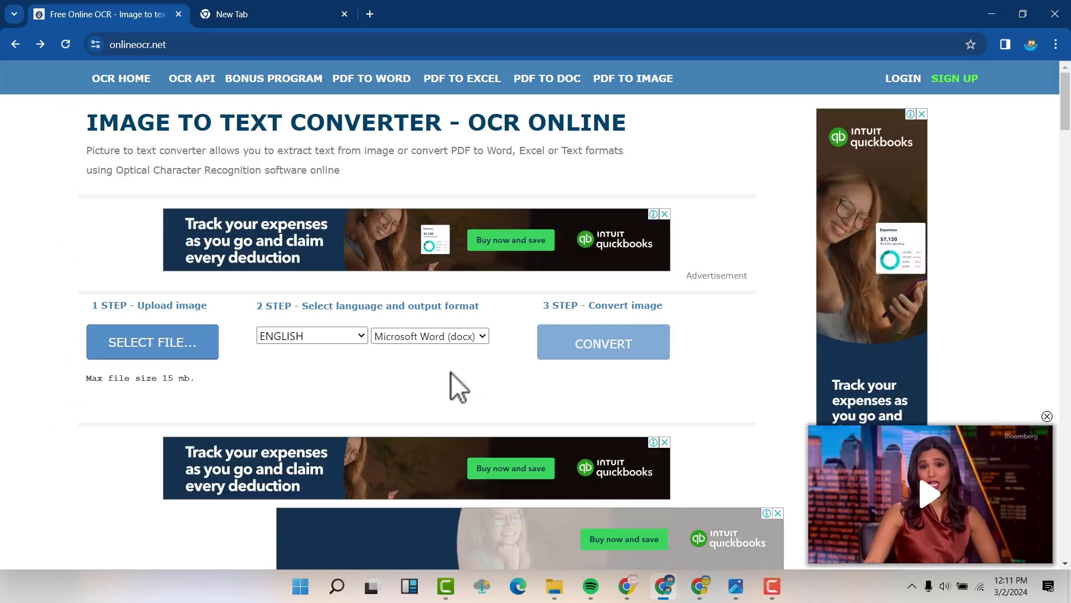
mouse_move(218, 403)
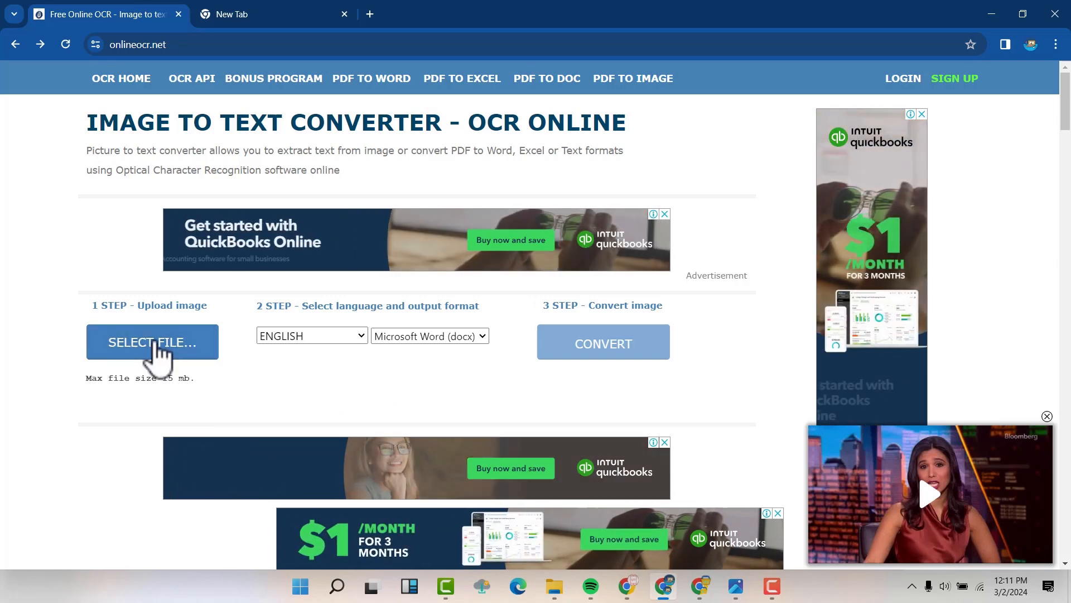
- Upload the 'my data' image from the Downloads folder for OCR conversion
click(152, 343)
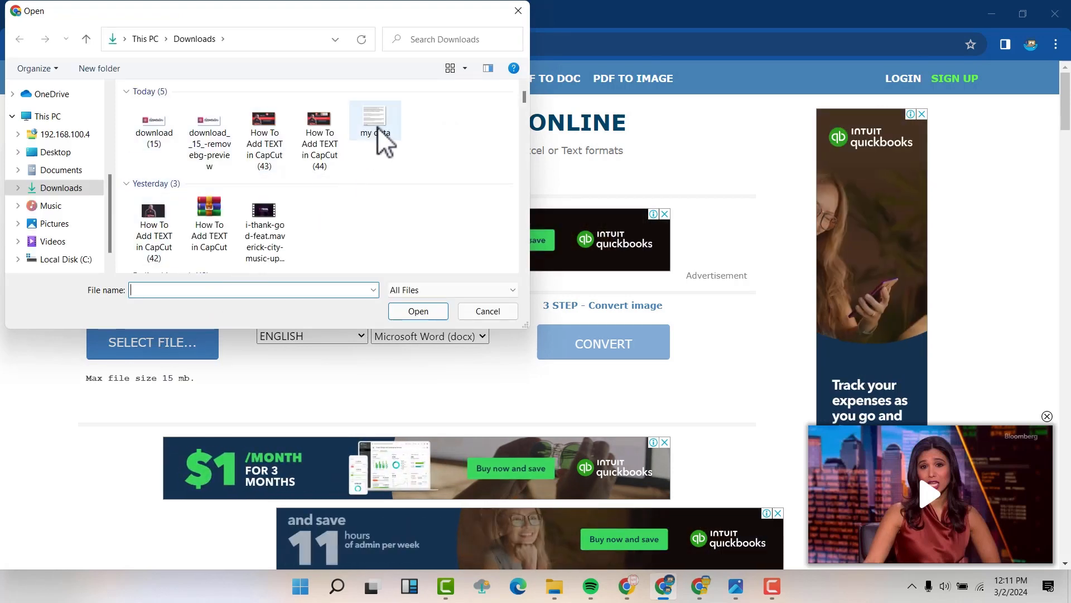
click(375, 123)
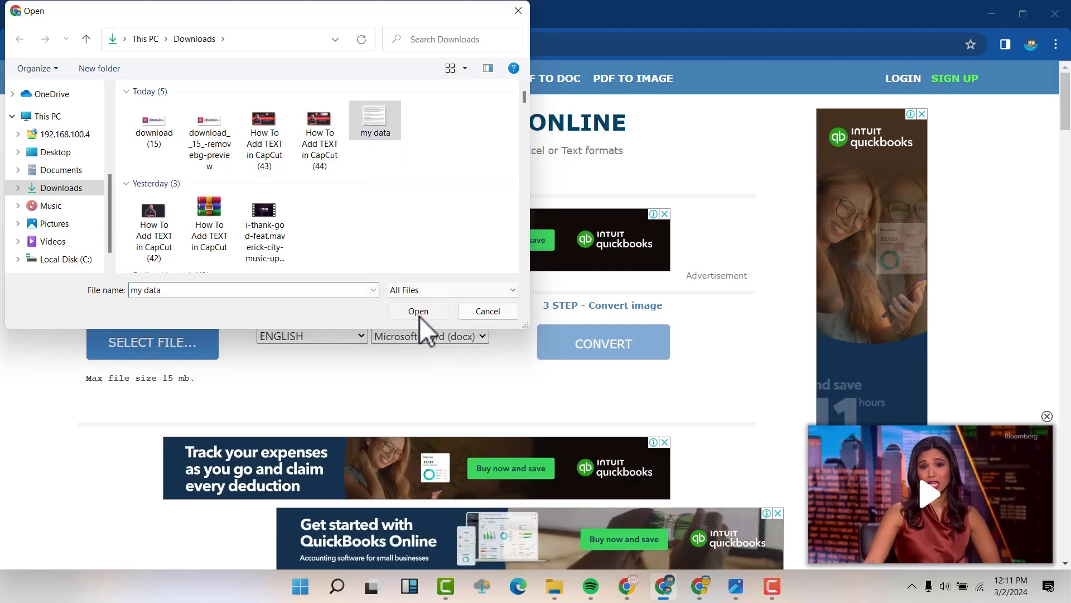
click(416, 312)
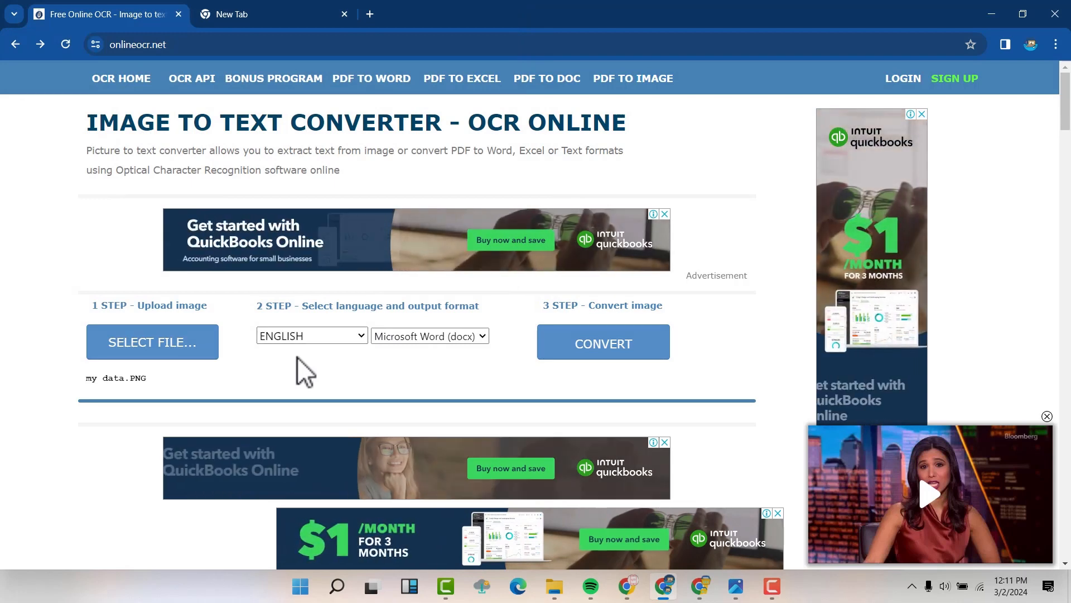
click(310, 336)
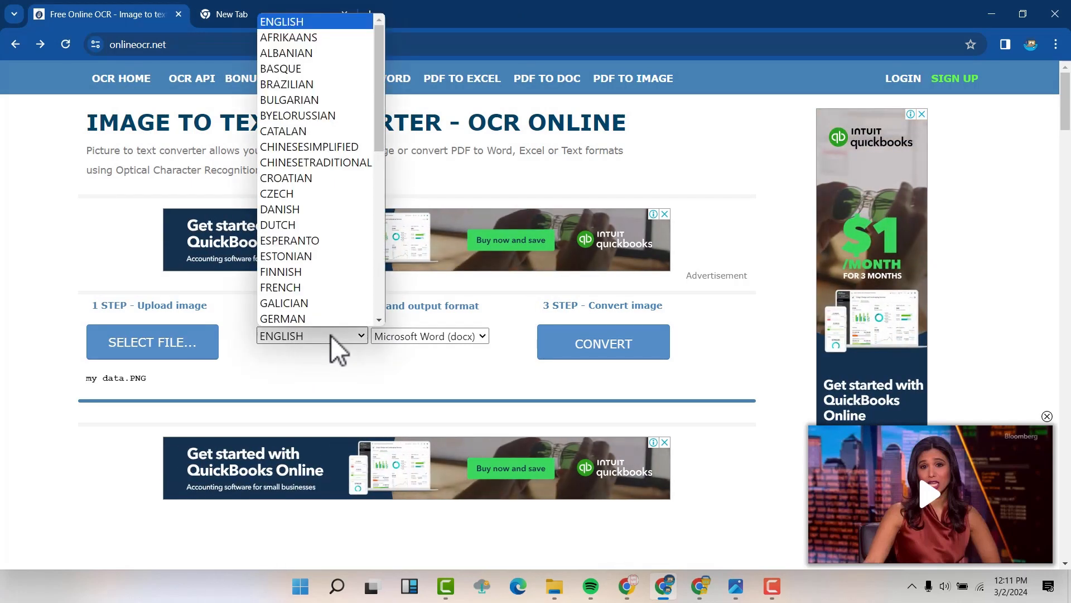
click(312, 336)
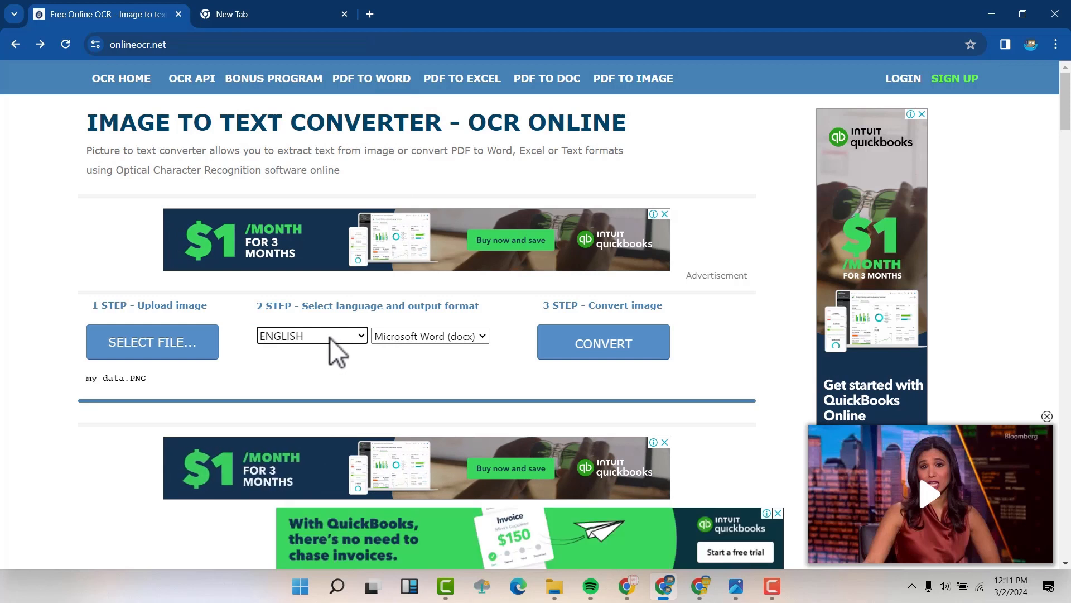
click(312, 336)
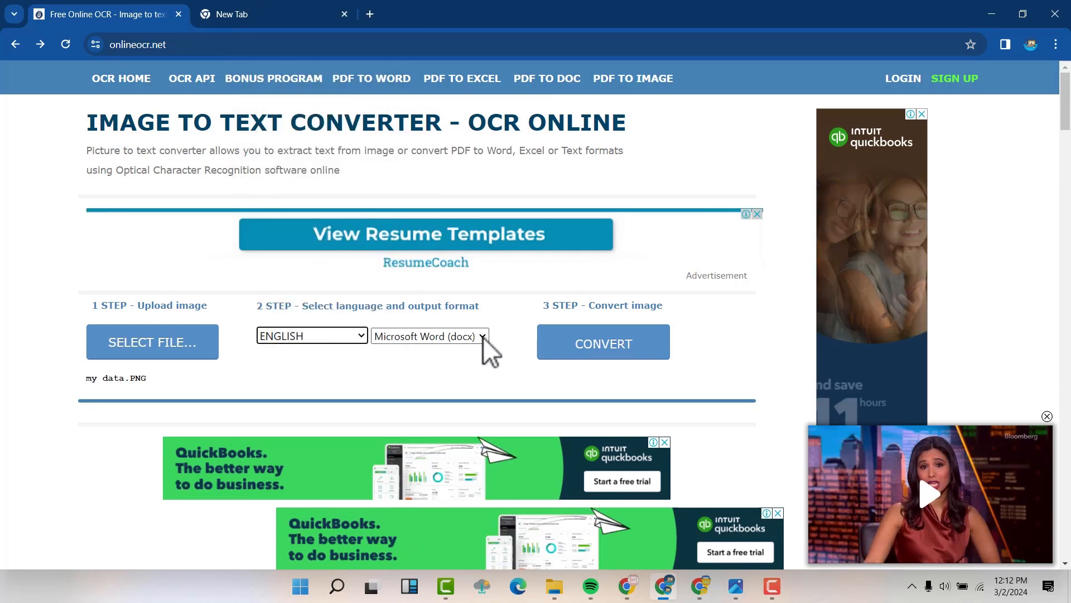
click(428, 336)
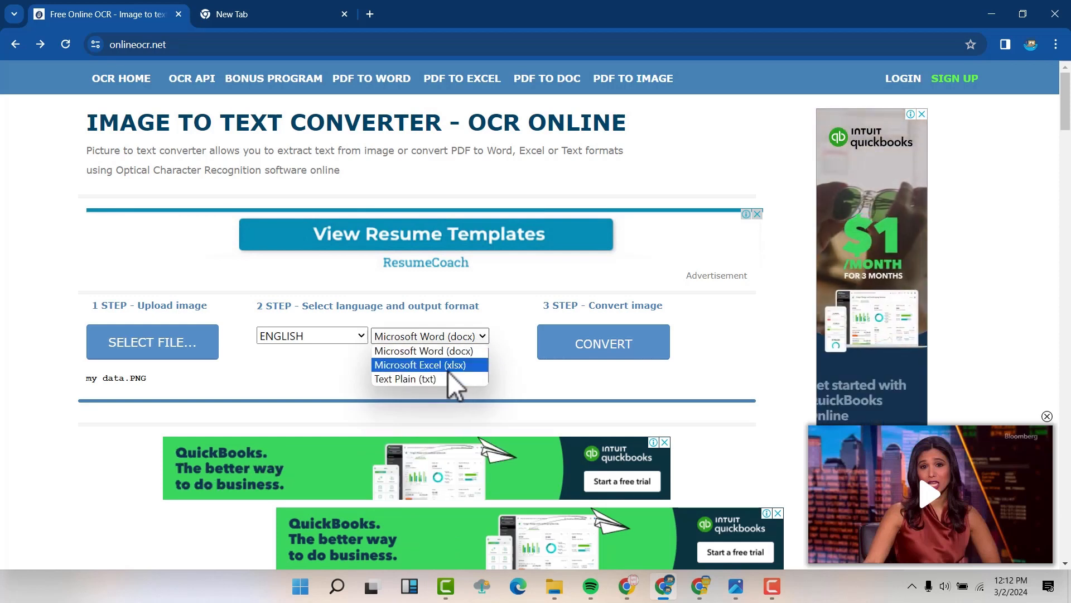
mouse_move(405, 379)
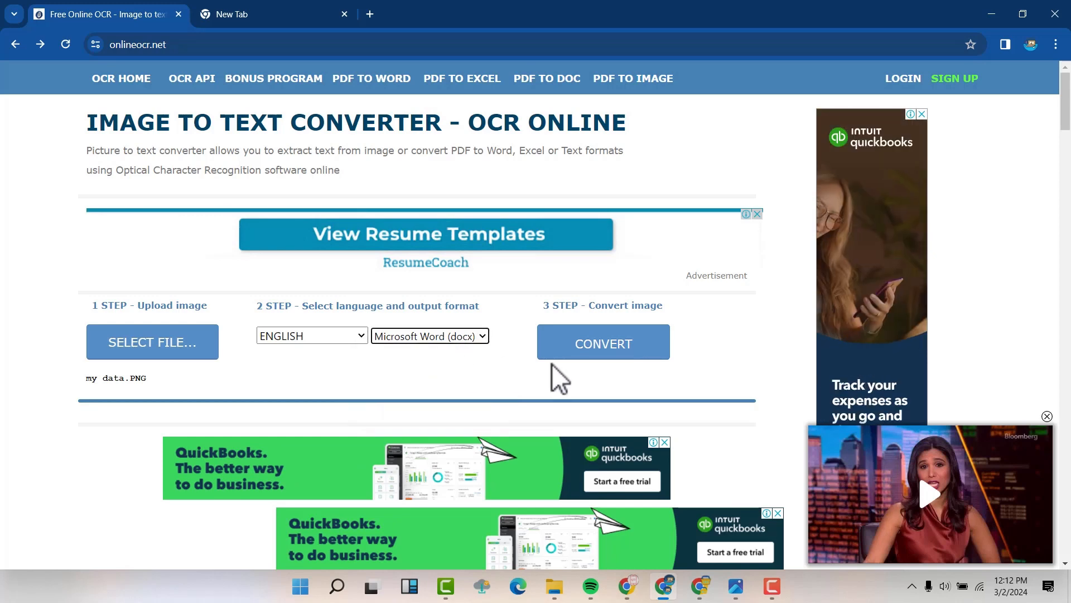
- Convert the uploaded image to text and select the recognised Viusoko text
click(602, 341)
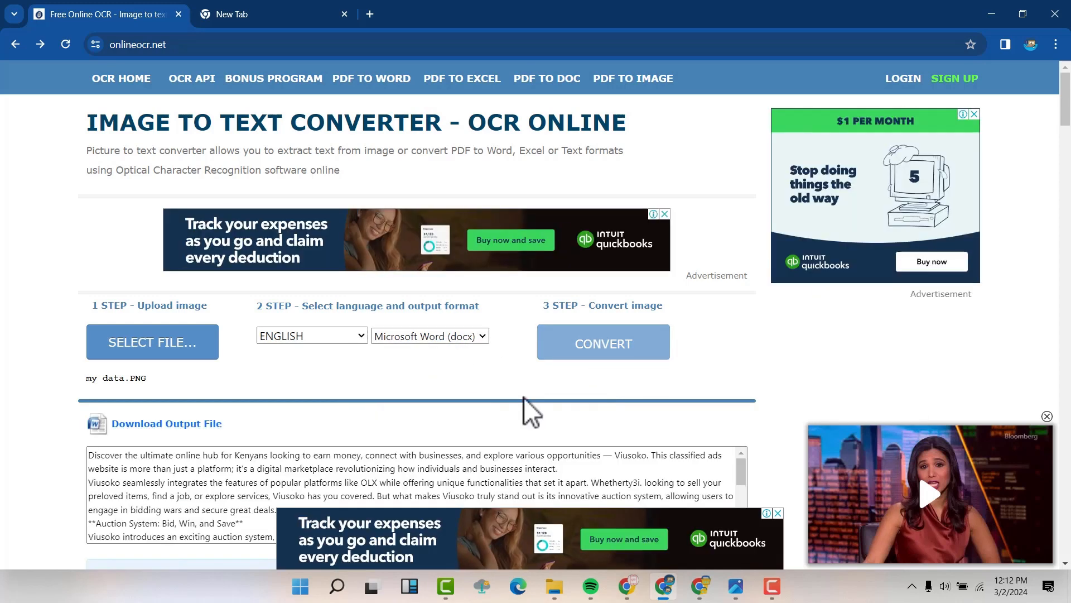
scroll(down, 3)
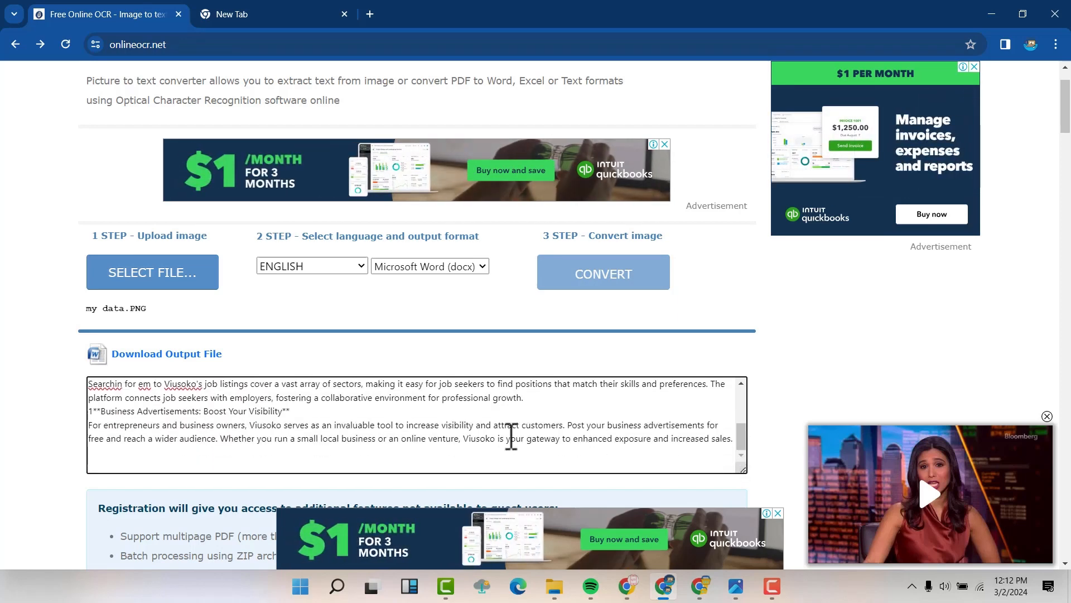
drag(126, 397, 506, 437)
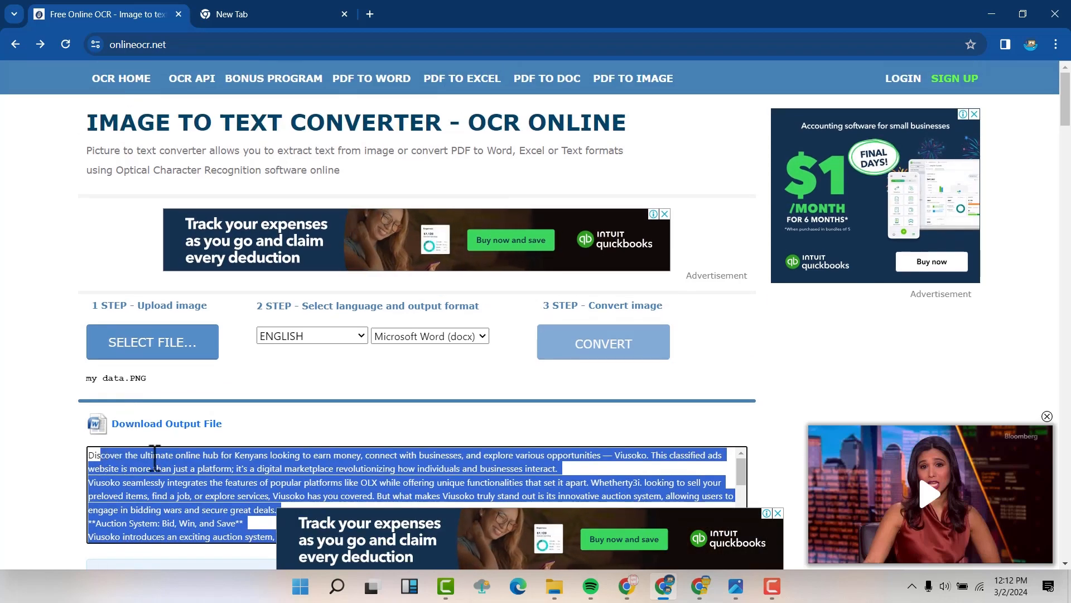
mouse_move(295, 467)
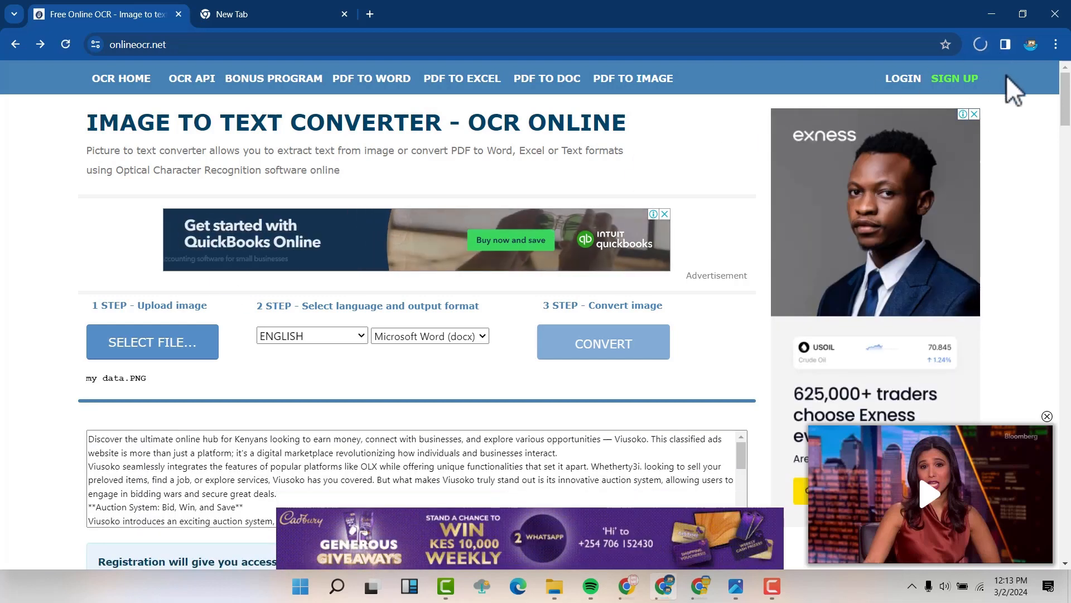
- Download the output file and open my data.docx from the browser downloads
click(603, 342)
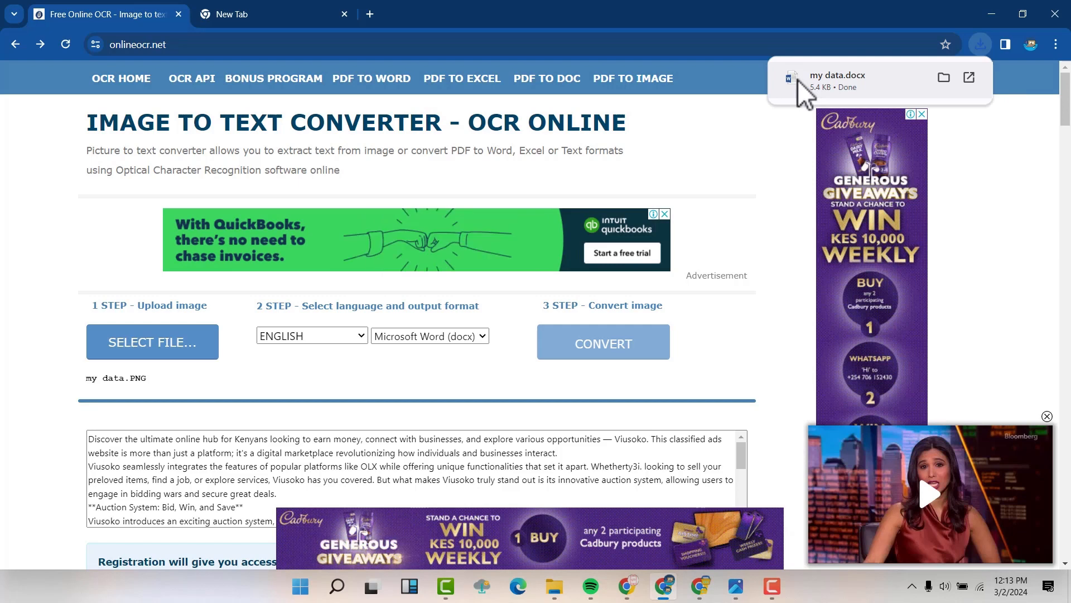
click(837, 80)
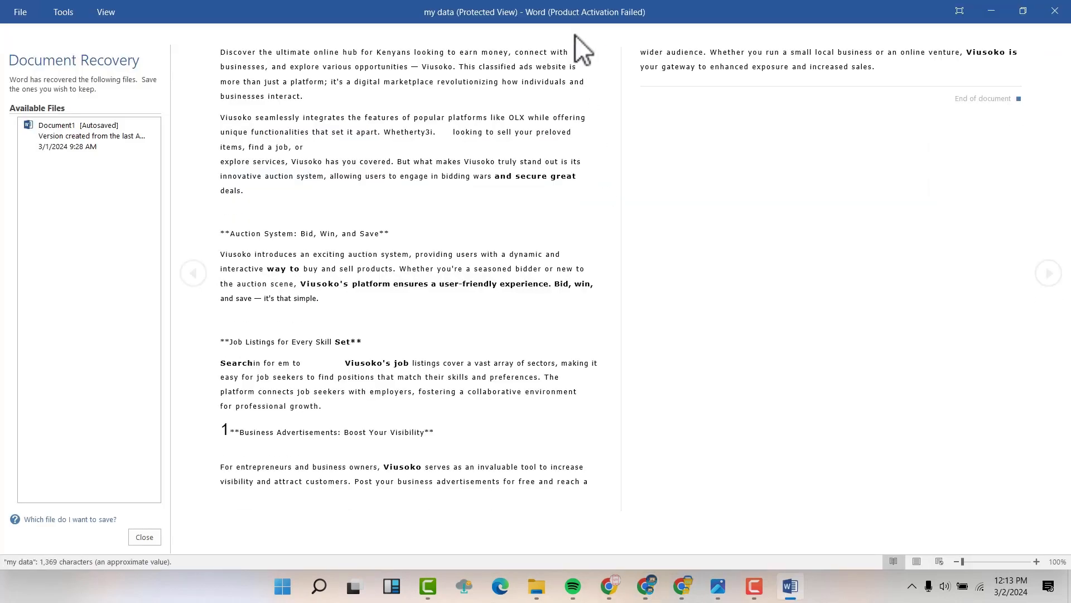
- Enable editing in my data.docx, dismiss the activation notice and select the word 'Discover'
click(144, 537)
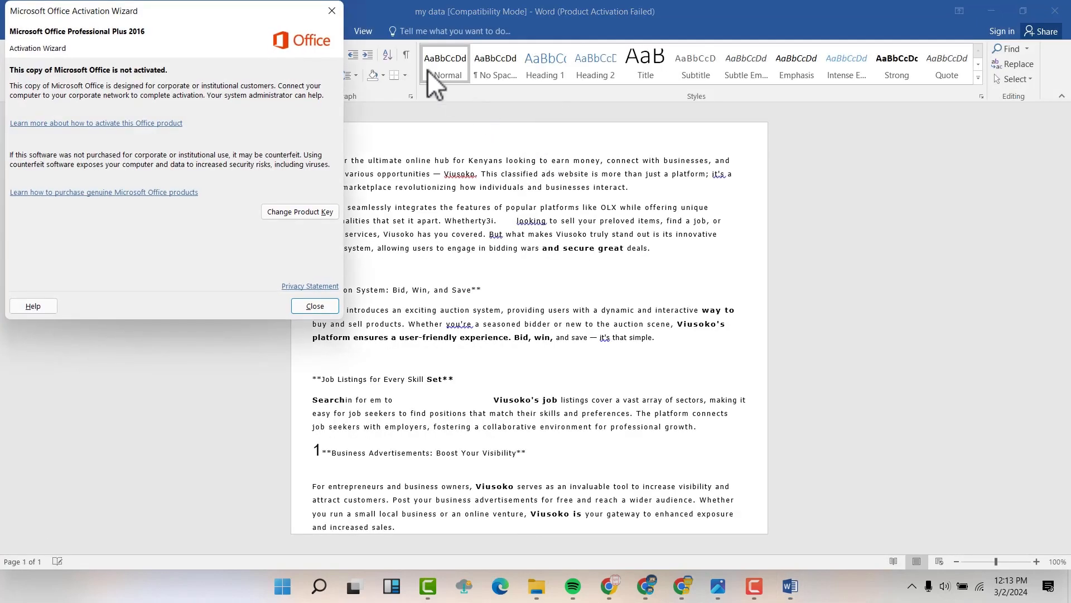
click(315, 306)
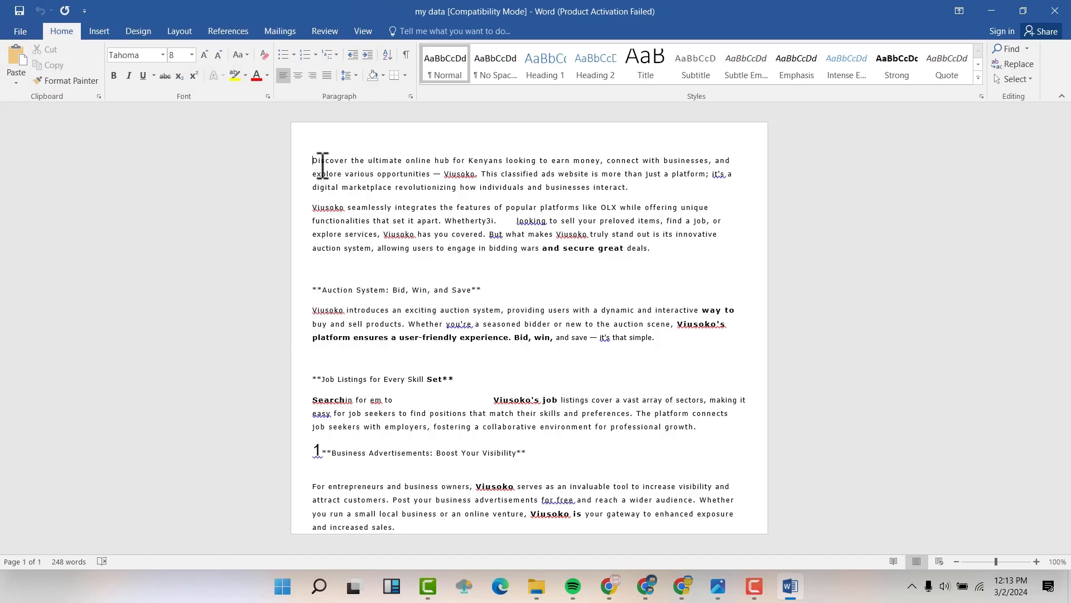
drag(312, 159, 631, 337)
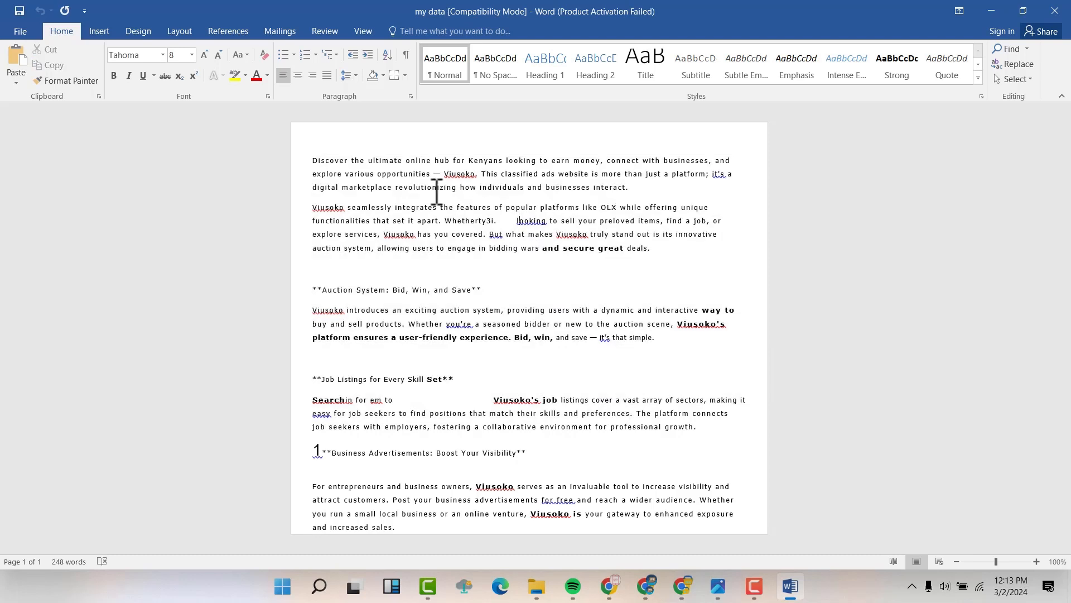
double_click(331, 163)
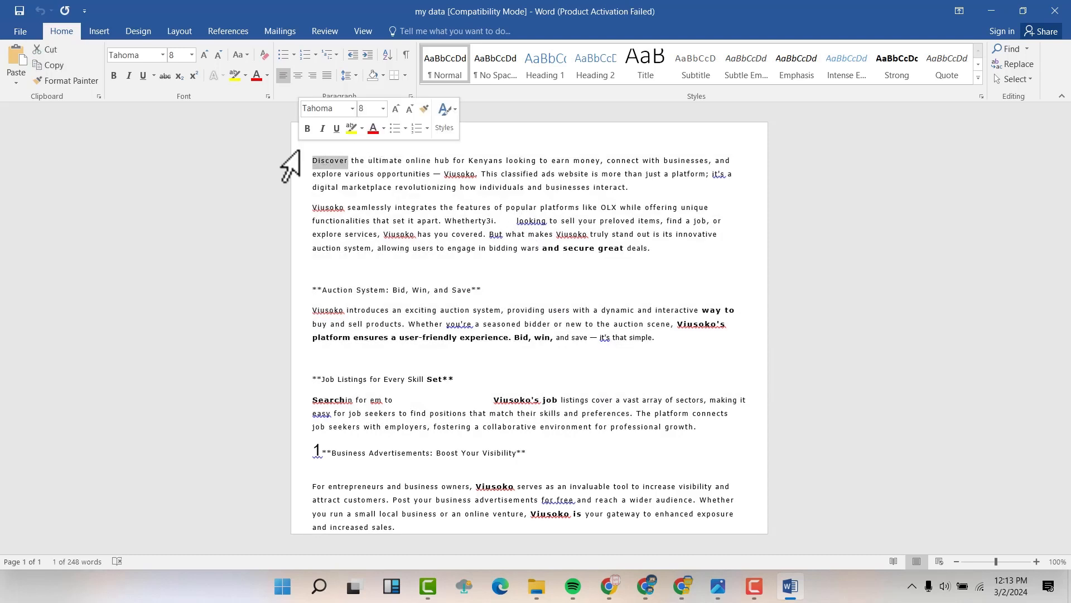